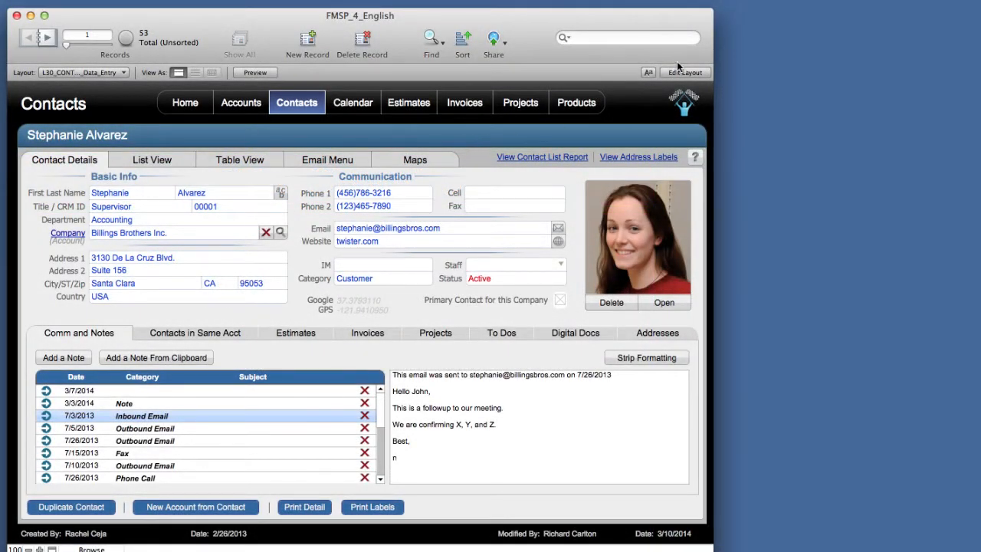
Step: Switch the Contacts layout into Layout mode to see the RCC Vibrant theme styles
click(683, 73)
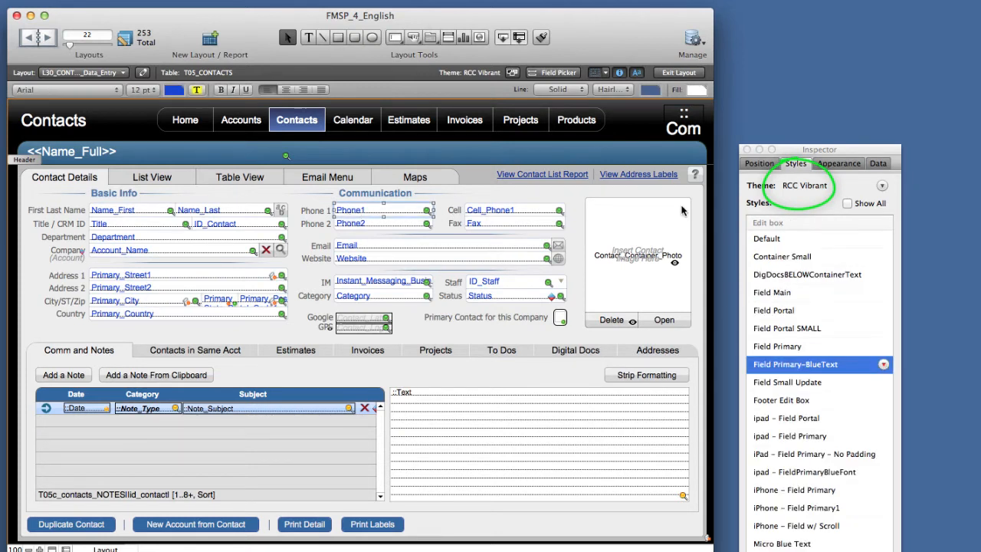
mouse_move(466, 230)
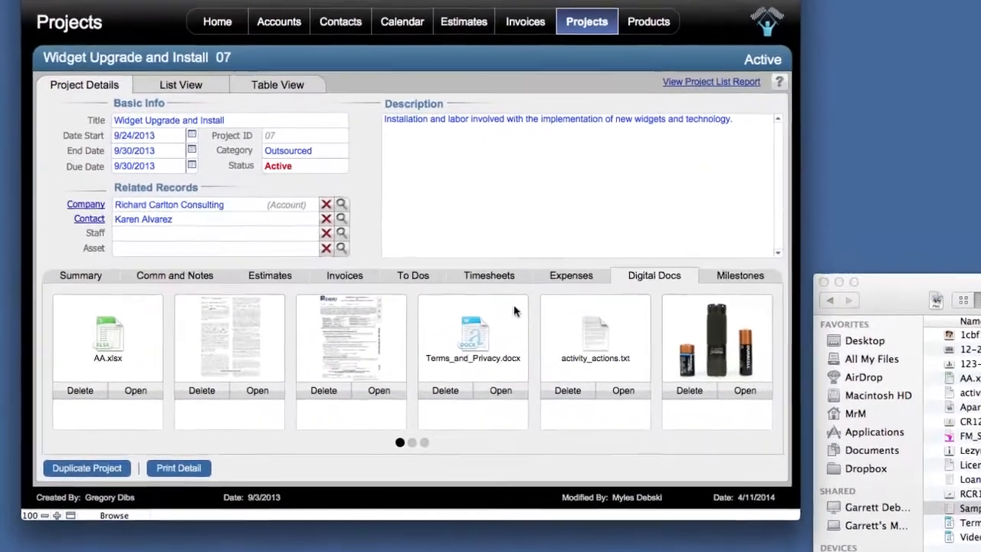
Step: Show the project's Summary tab and open the yellow scanned contract document
click(80, 275)
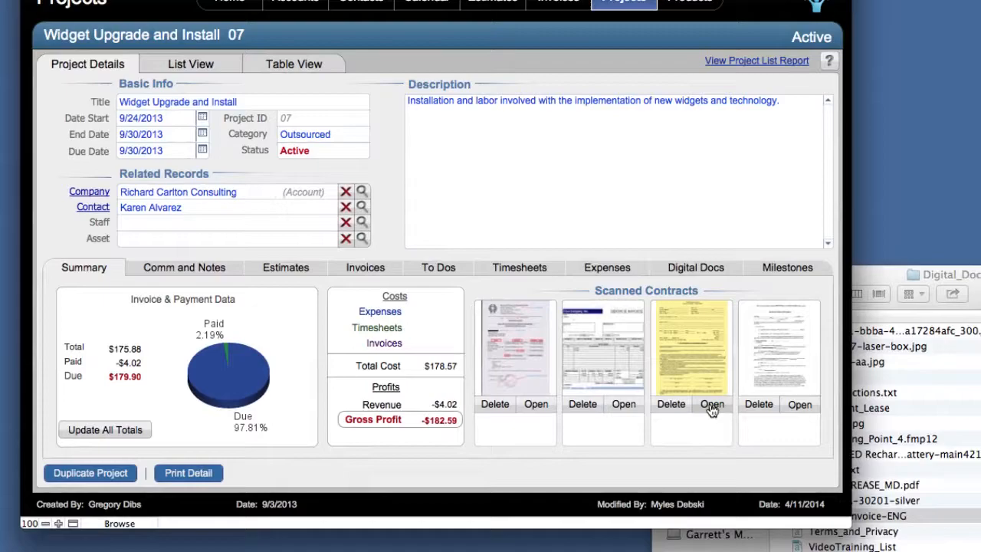
click(712, 404)
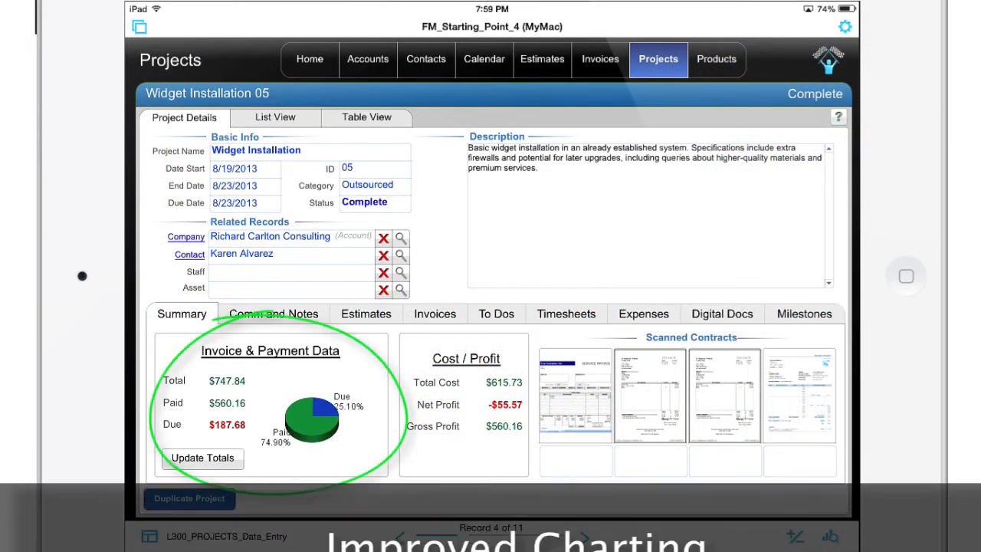
Step: Go to the Products records on the iPad and view the Light and 123 Battery Combo
click(717, 59)
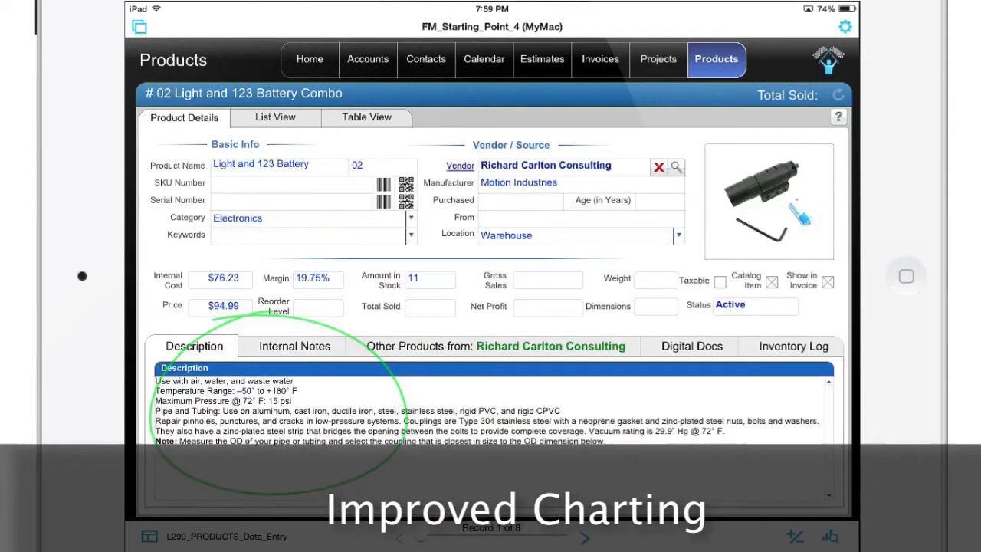
click(691, 346)
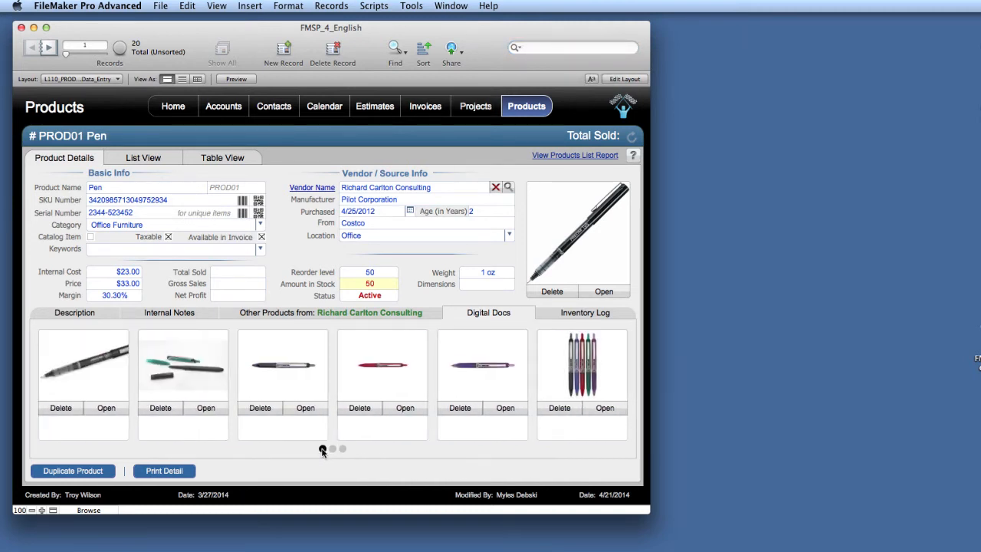
Step: Bring up the Company Find popover for the vendor and search for 'ac'
click(507, 187)
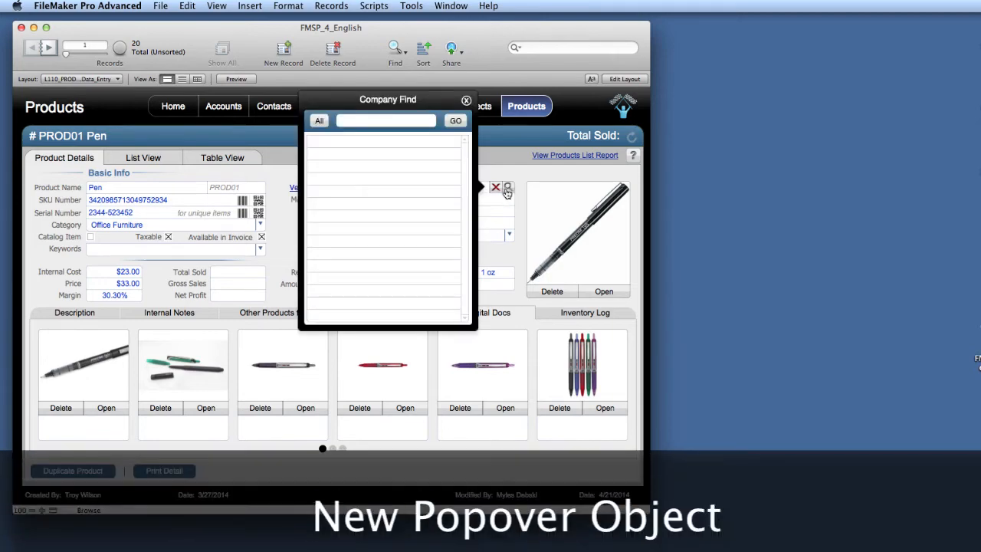
text(ac)
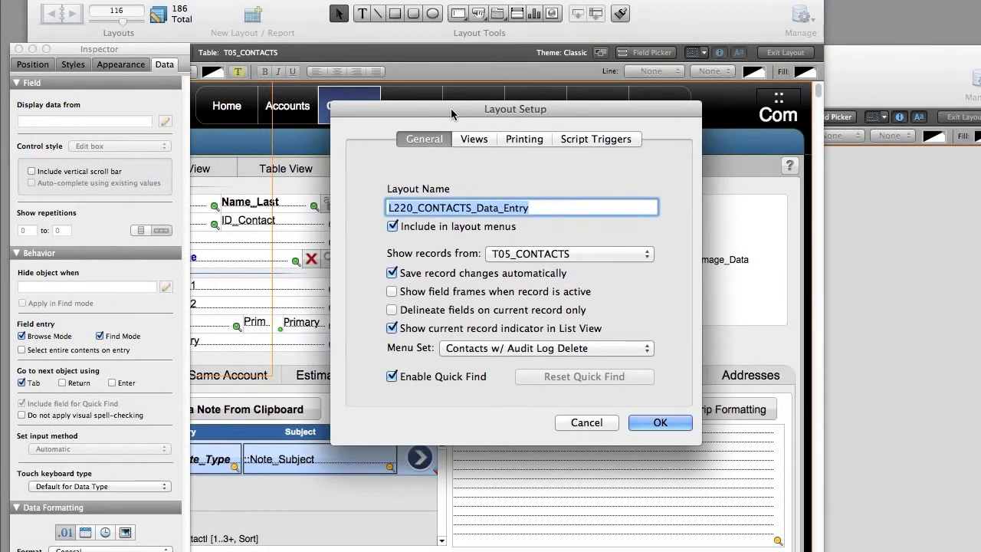
Step: View the layout's script triggers and select the OnLayoutSizeChange event
click(597, 139)
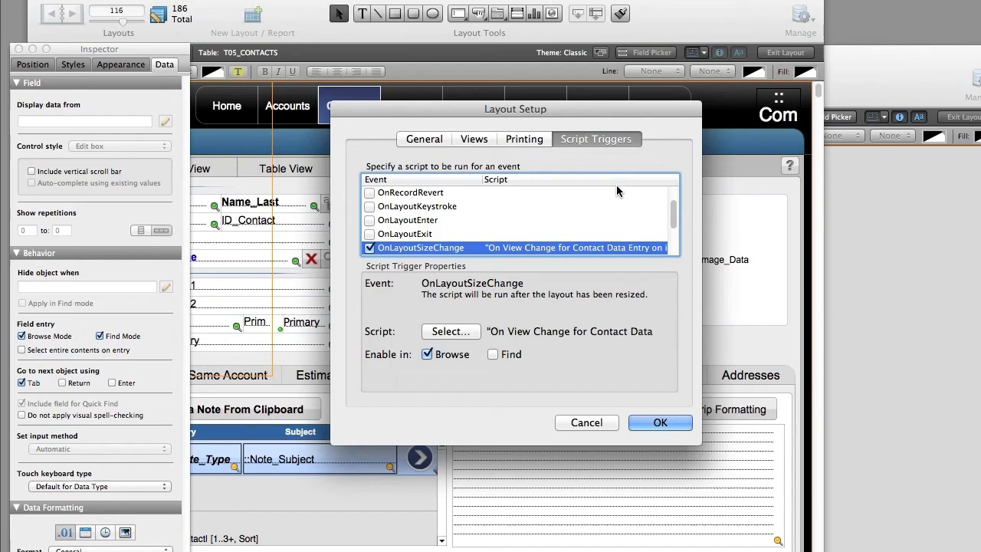
click(450, 332)
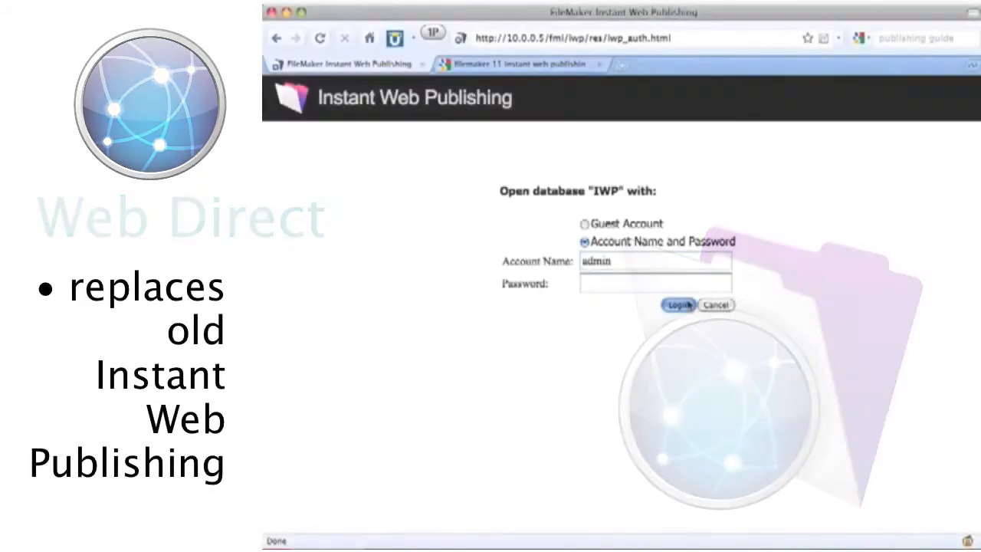
Step: Log in to the IWP database with Account Name and Password
click(678, 305)
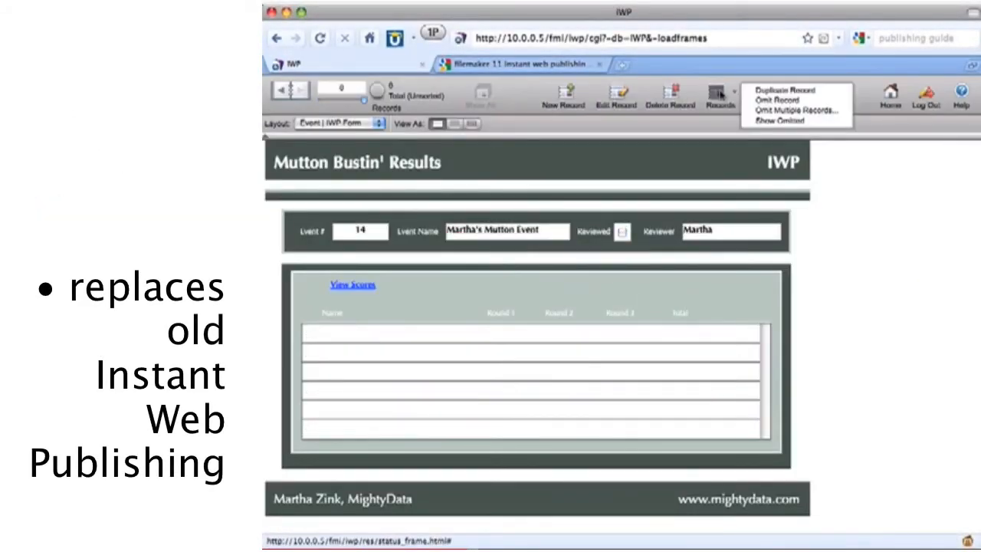